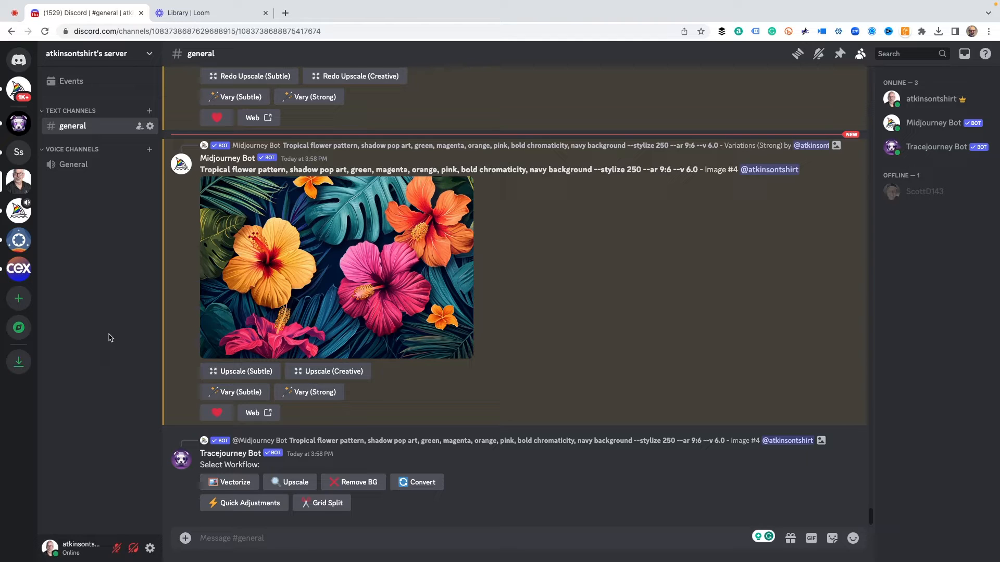
pyautogui.moveTo(310, 270)
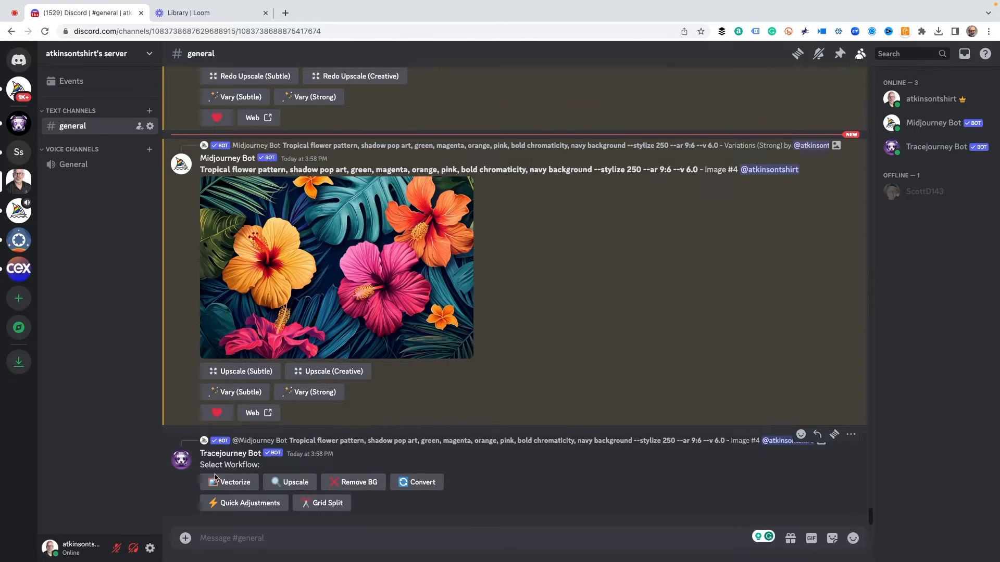
pyautogui.moveTo(189, 525)
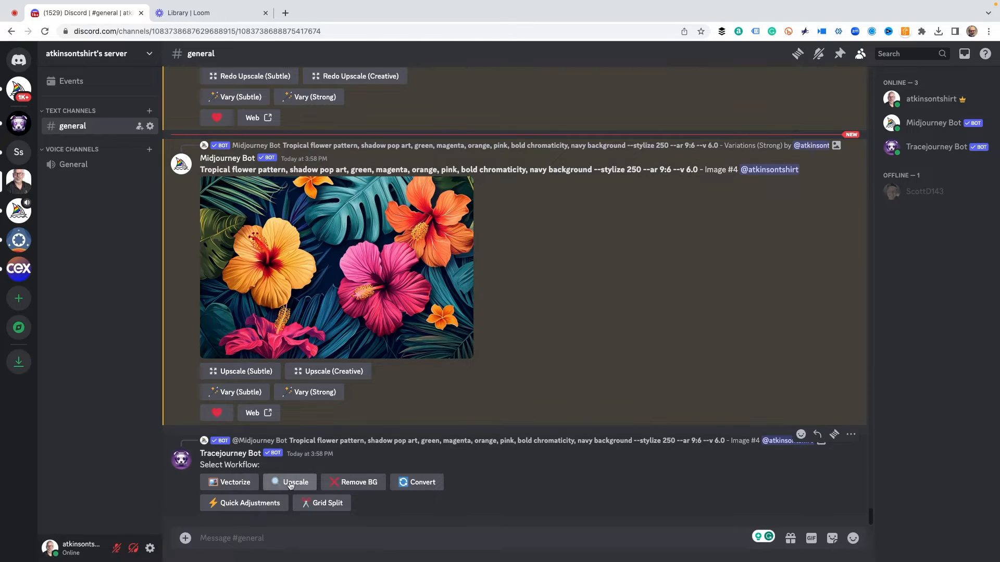
pyautogui.moveTo(295, 493)
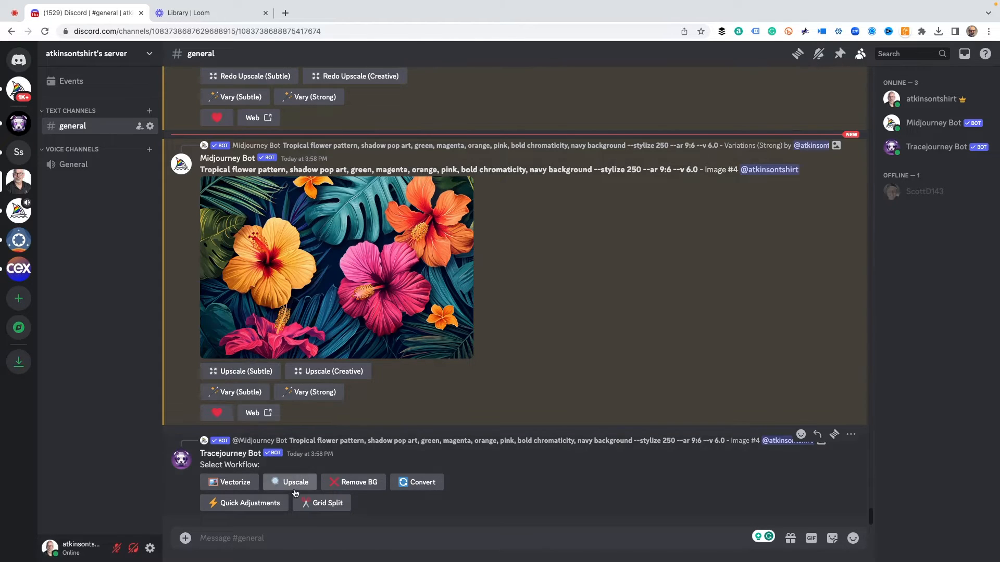
pyautogui.moveTo(292, 485)
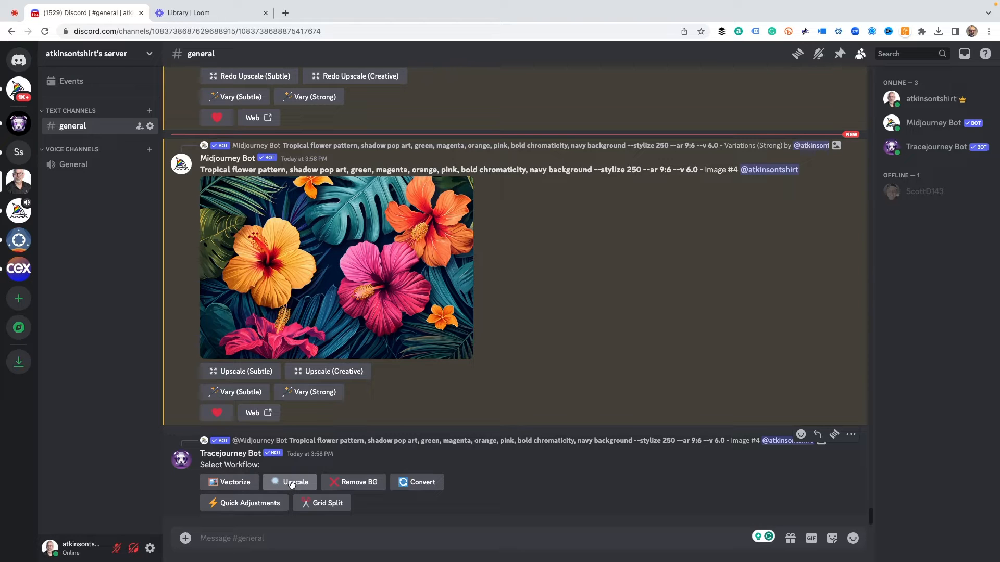
# Choose the Upscale workflow for the hibiscus image under the Tracejourney Bot message.
pyautogui.click(289, 482)
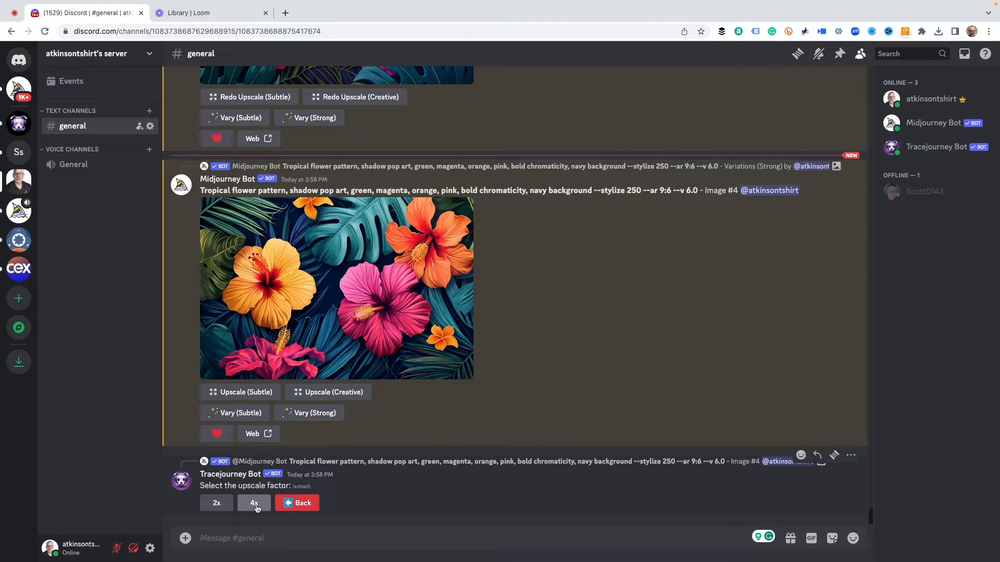
pyautogui.moveTo(216, 504)
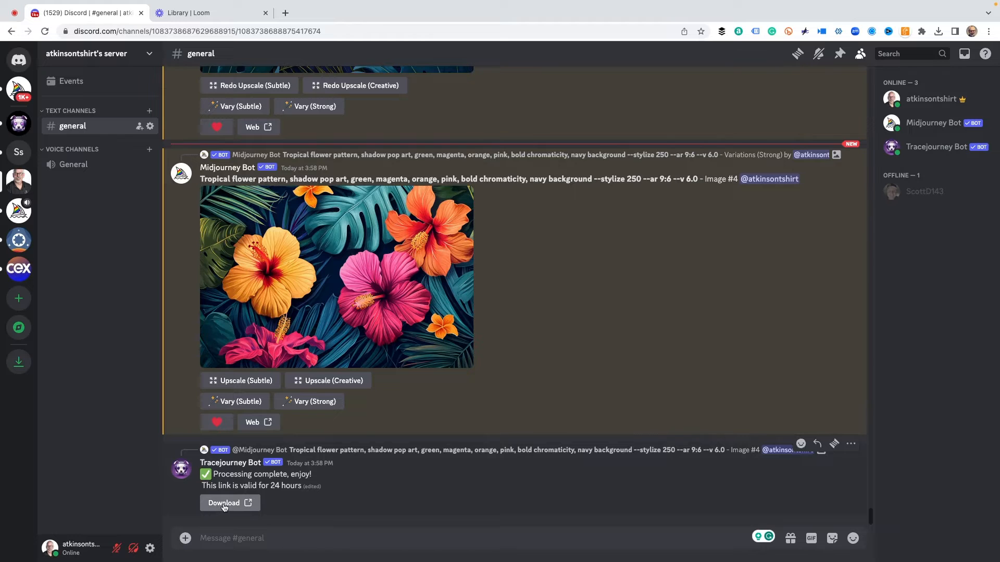
# Save the 4x Tracejourney hibiscus PNG into SHAREABLE IMAGES, then return to Discord.
pyautogui.click(225, 503)
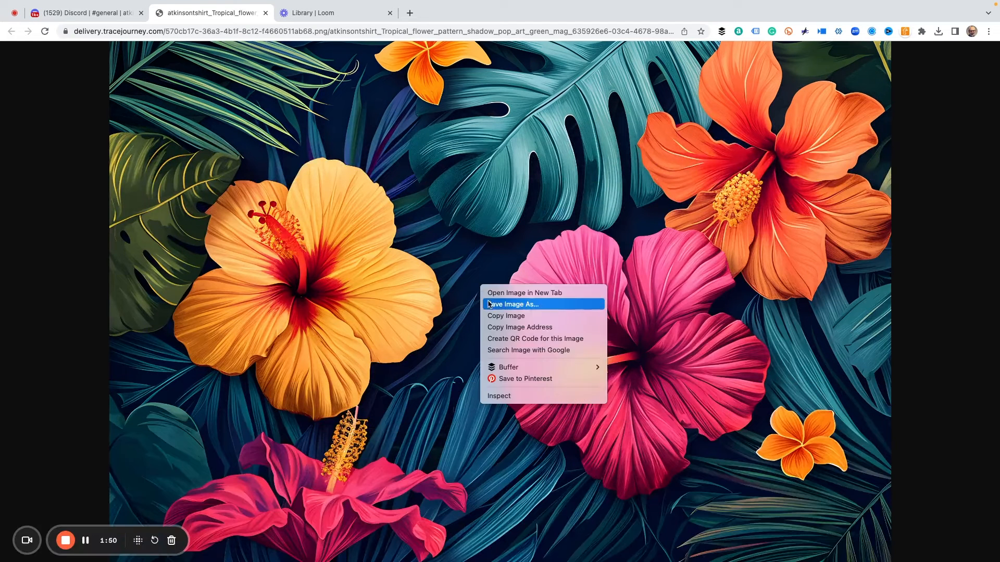
pyautogui.click(513, 304)
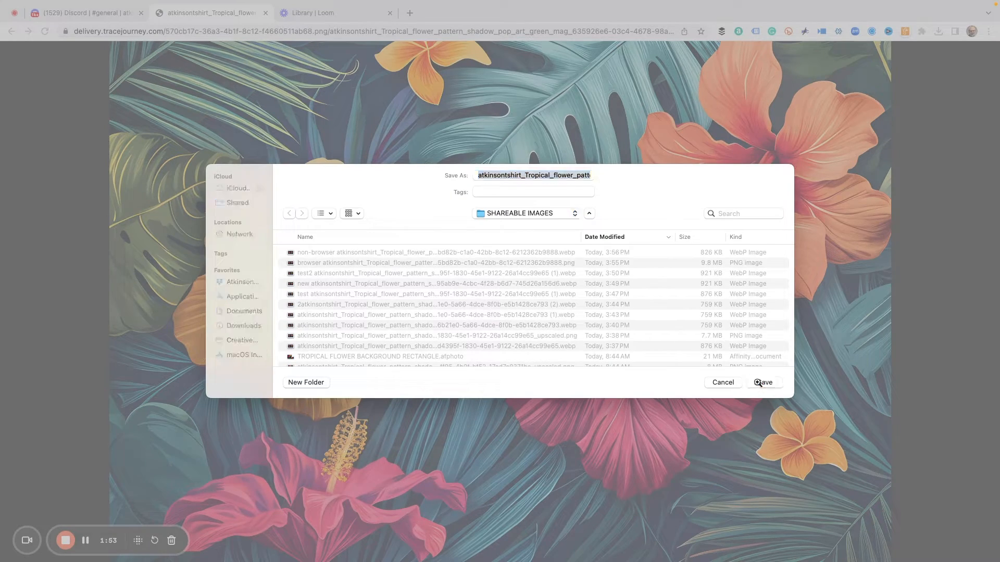
pyautogui.click(764, 382)
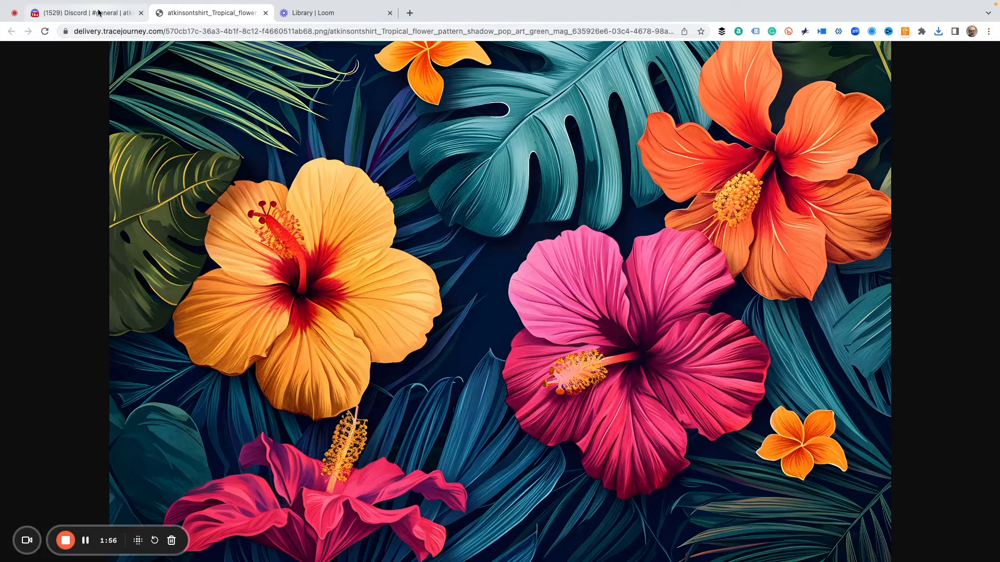
pyautogui.click(83, 13)
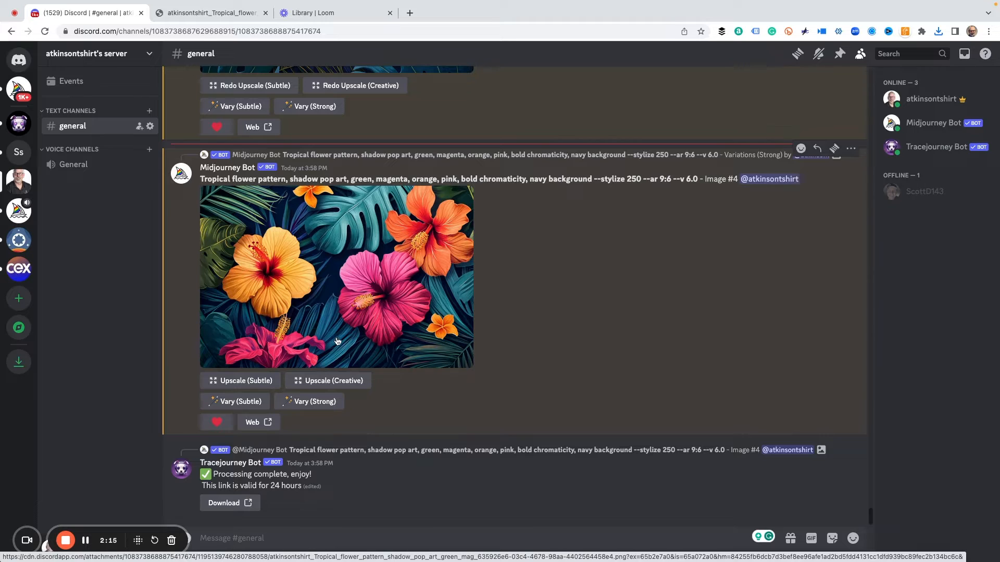
pyautogui.moveTo(269, 386)
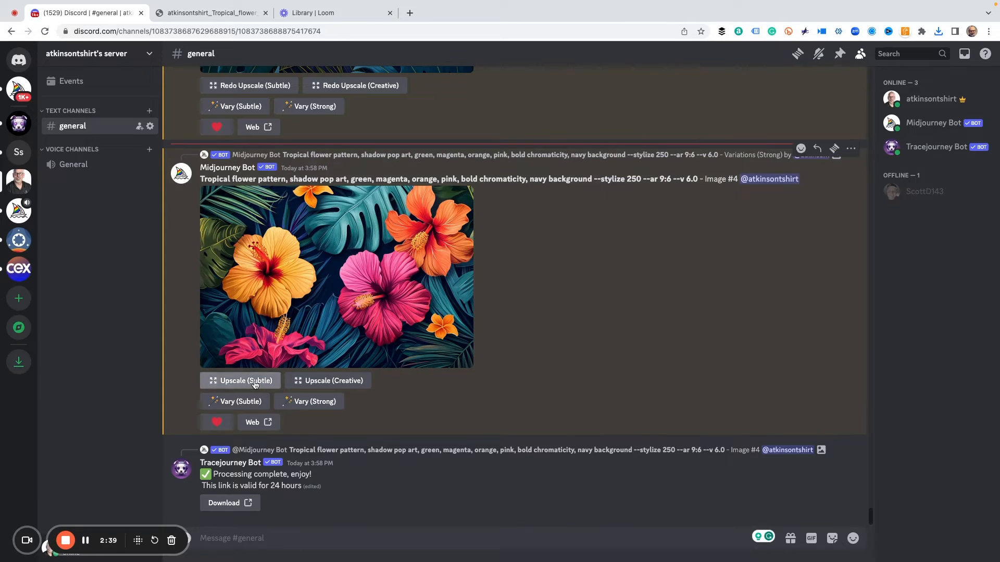
# Request a subtle upscale of Midjourney image #4 and scroll down to its result.
pyautogui.click(240, 380)
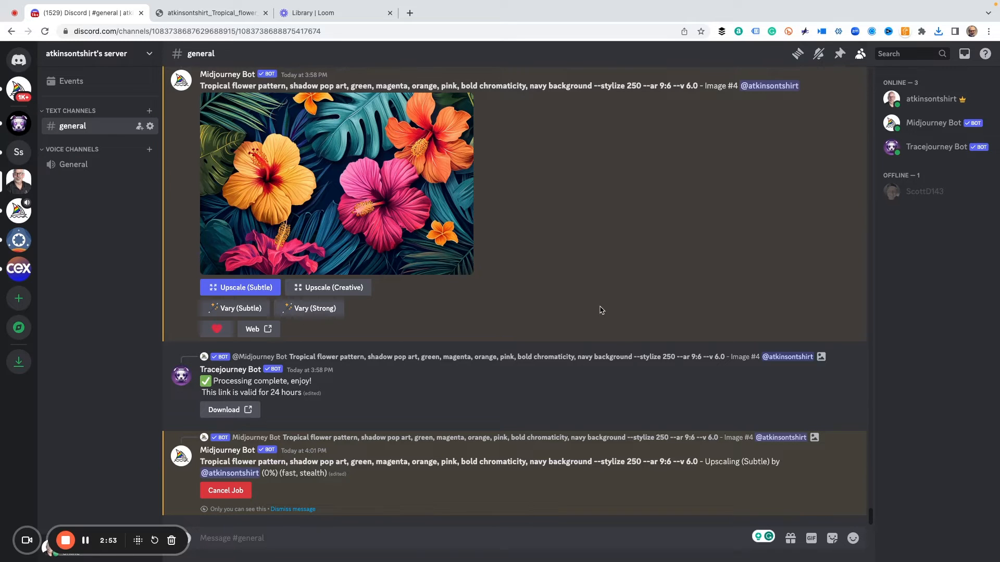
pyautogui.scroll(-3)
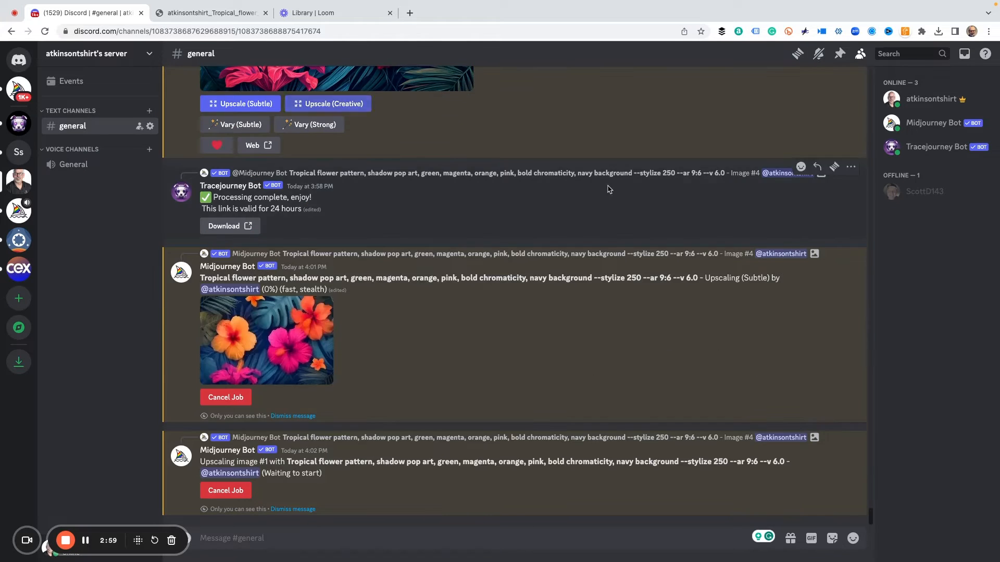
pyautogui.moveTo(459, 212)
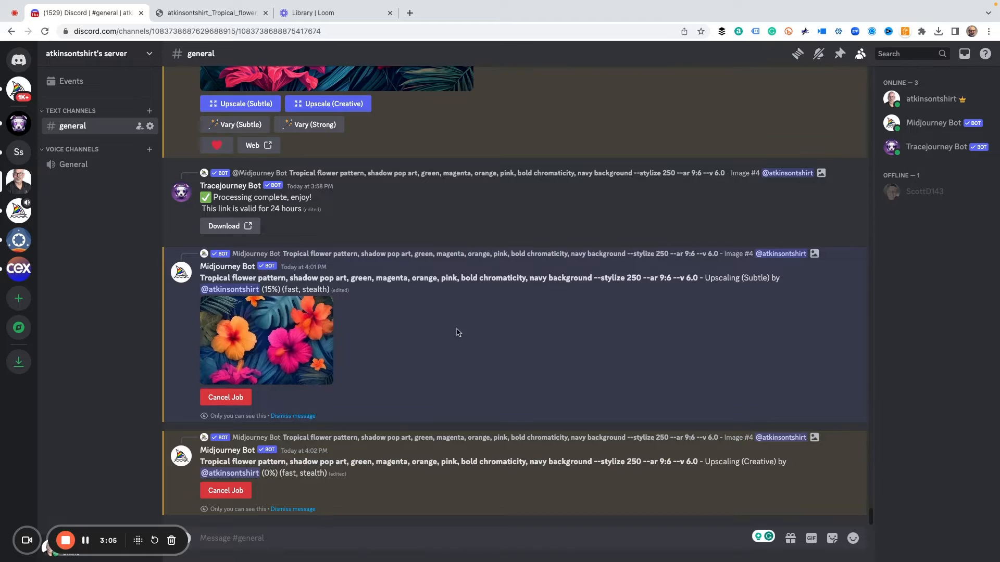
pyautogui.moveTo(482, 465)
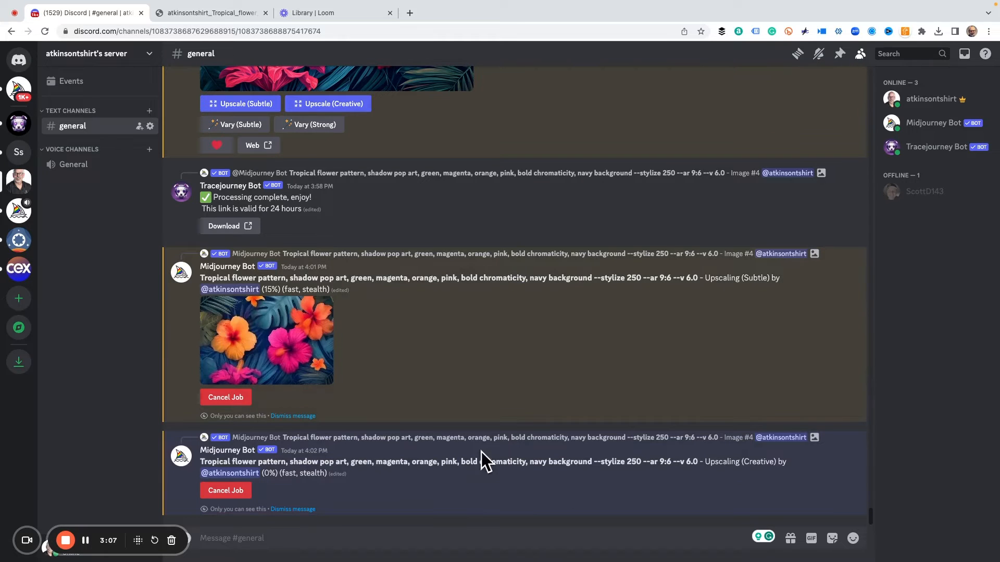
pyautogui.moveTo(436, 358)
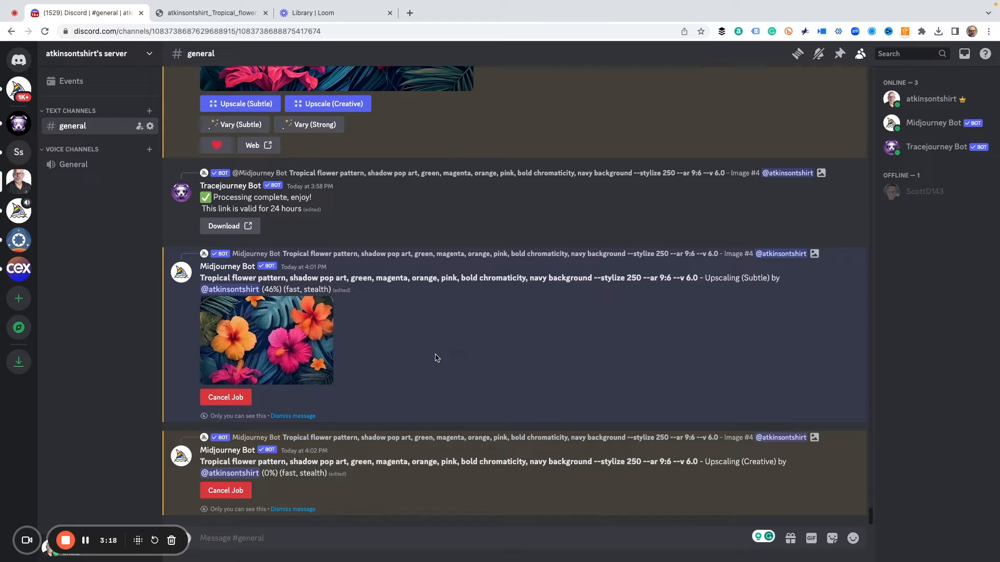
pyautogui.scroll(-3)
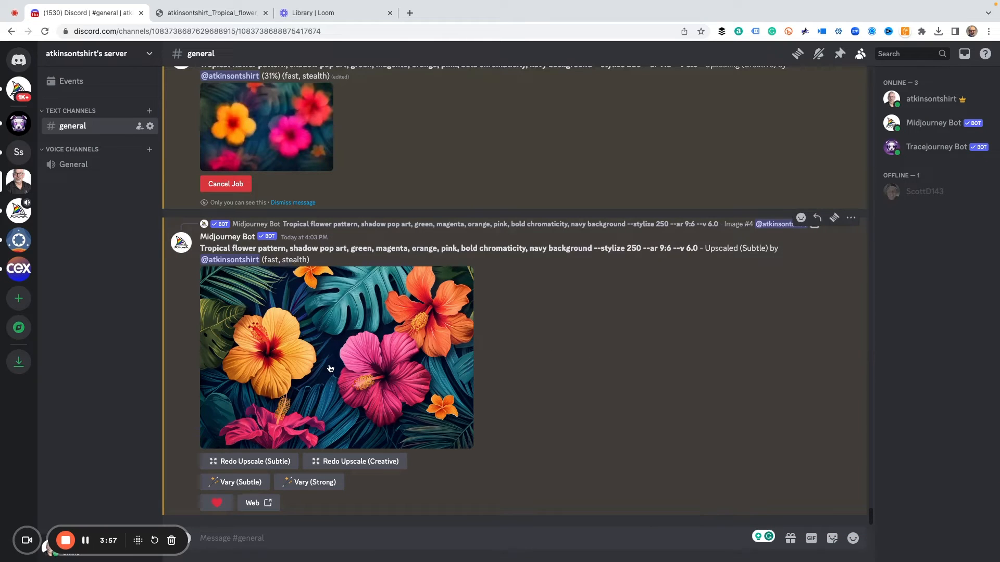
# Open the subtle upscale full-size in Chrome and save it to SHAREABLE IMAGES.
pyautogui.click(331, 369)
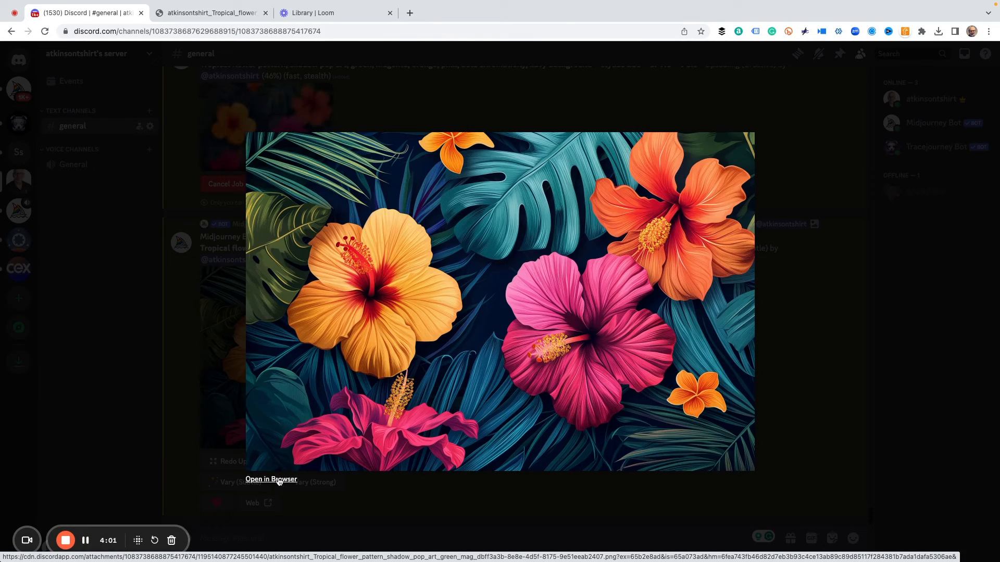
pyautogui.click(271, 480)
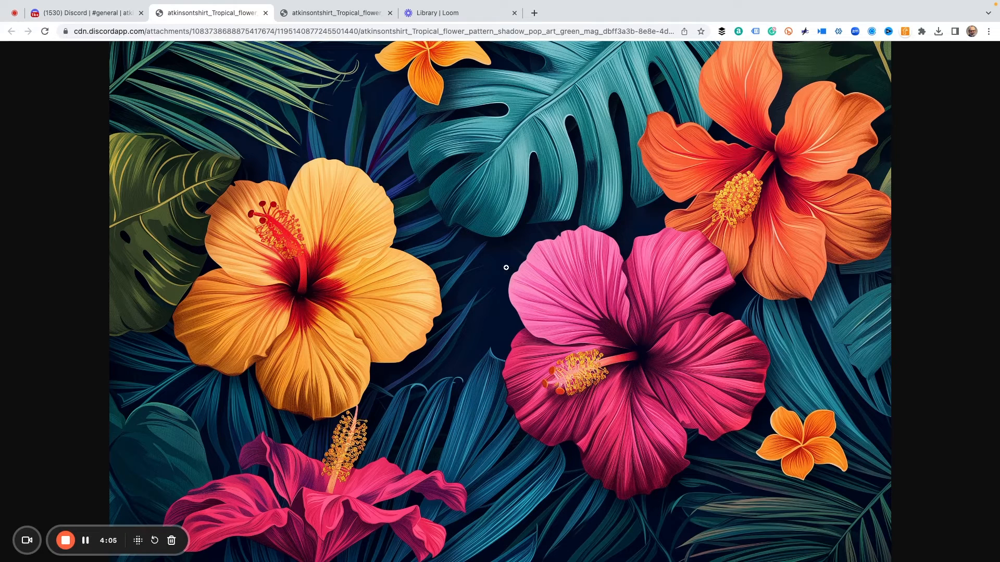
pyautogui.rightClick(504, 279)
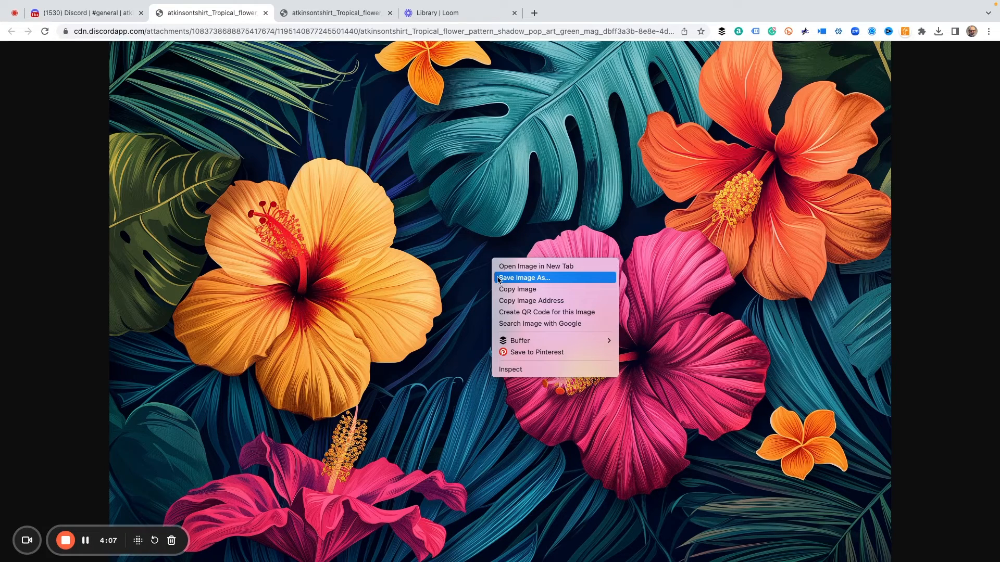
pyautogui.click(524, 278)
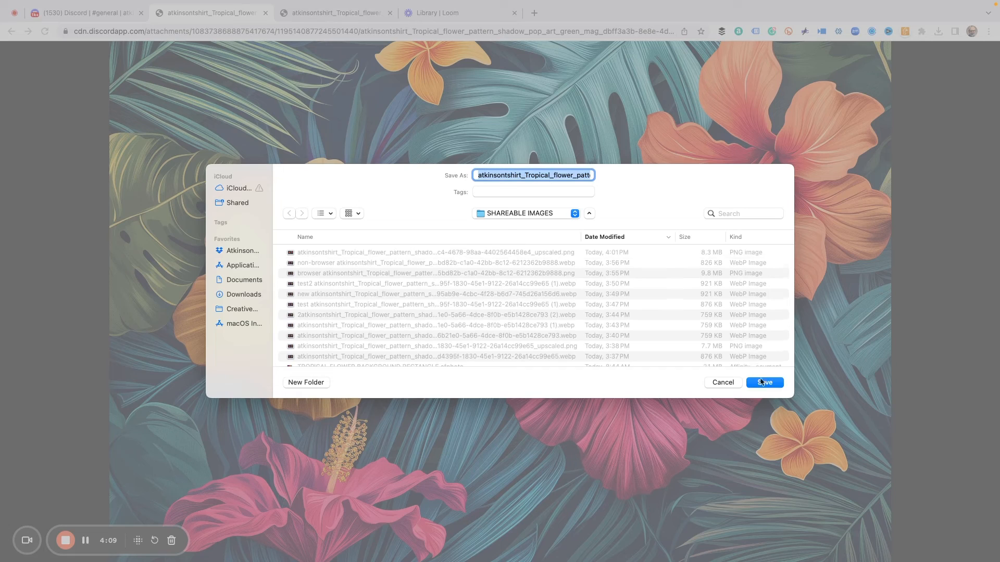
pyautogui.click(764, 382)
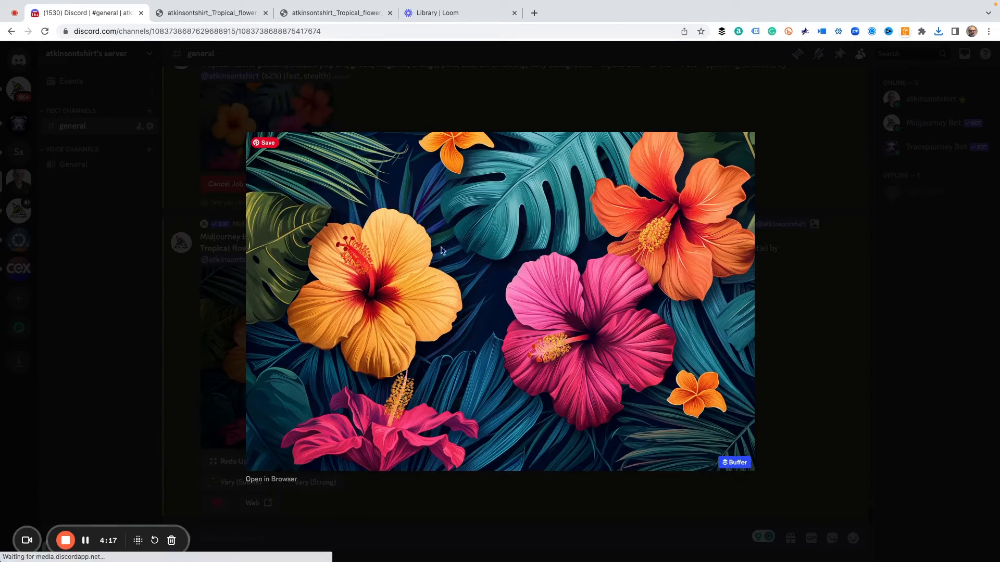
pyautogui.moveTo(594, 233)
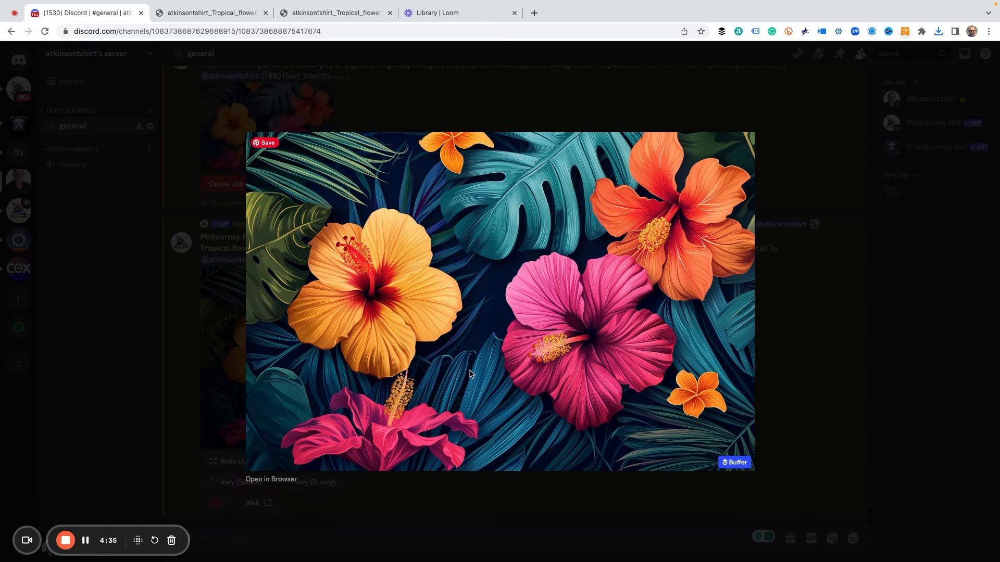
pyautogui.moveTo(434, 338)
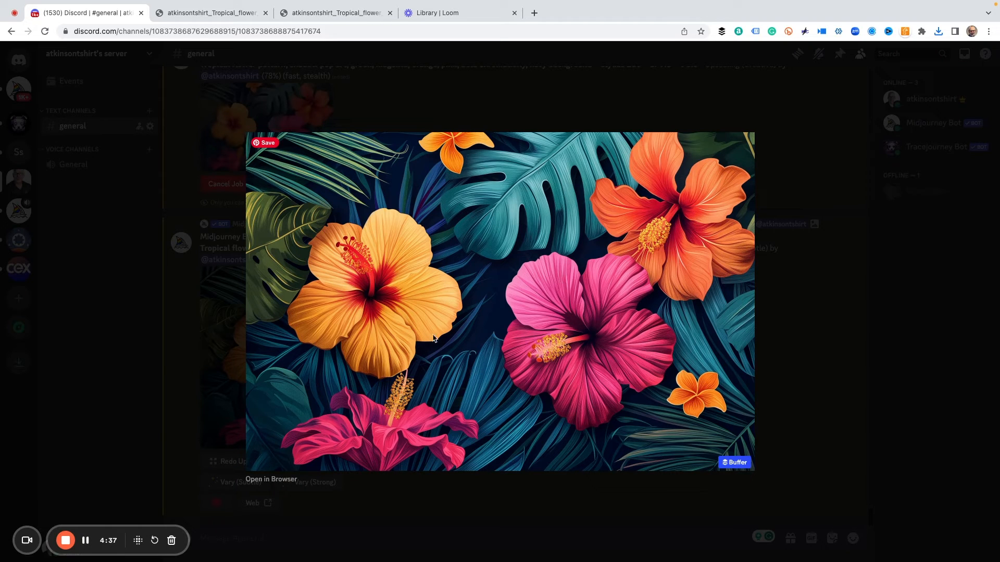
pyautogui.moveTo(703, 314)
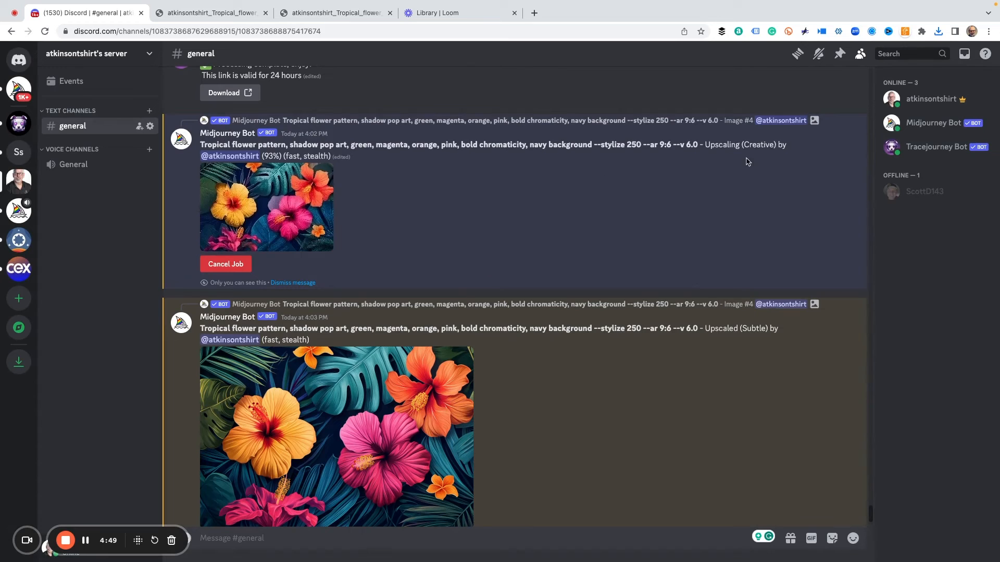
pyautogui.moveTo(426, 186)
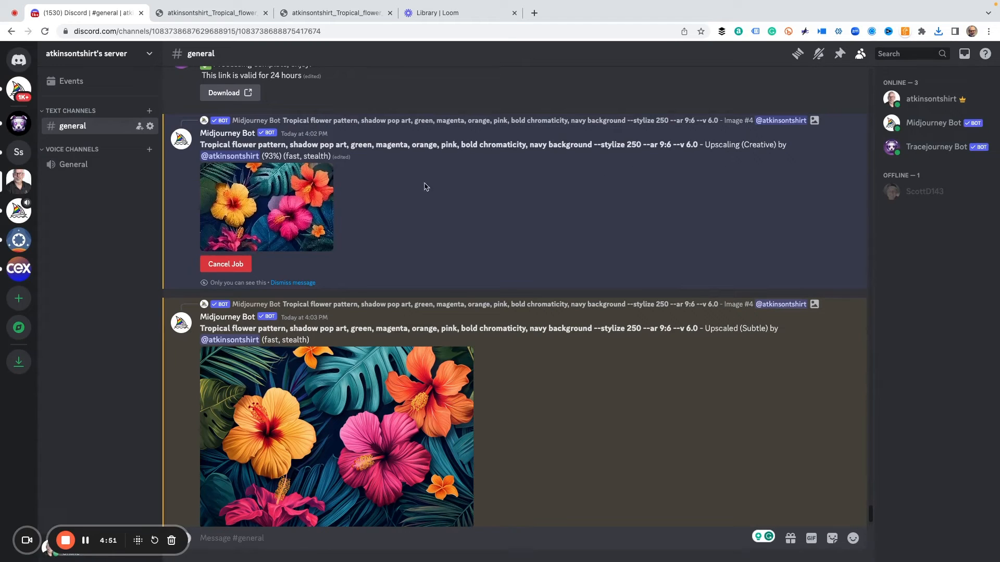
pyautogui.moveTo(499, 209)
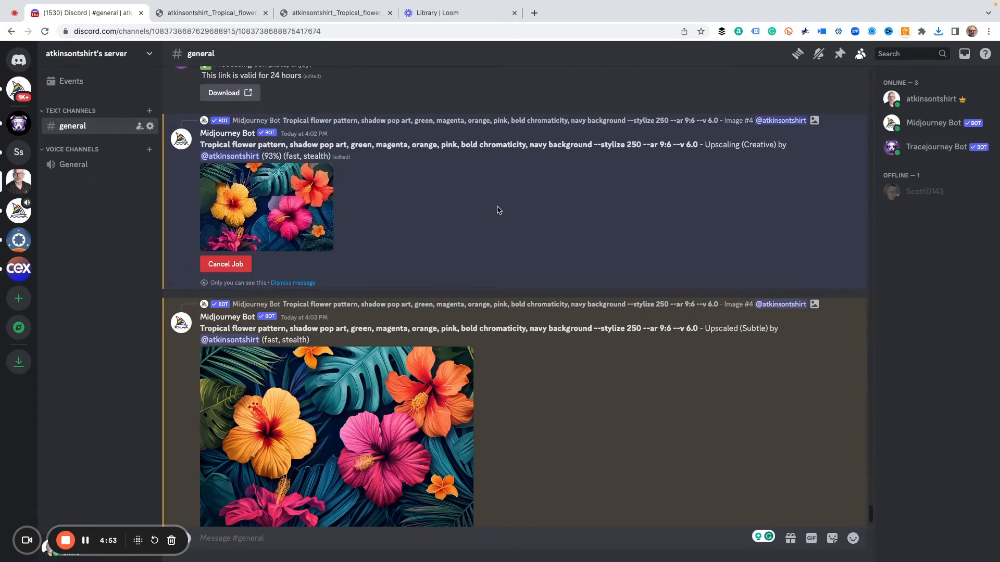
# Scroll down to the finished Creative upscale beneath the subtle version.
pyautogui.scroll(-3)
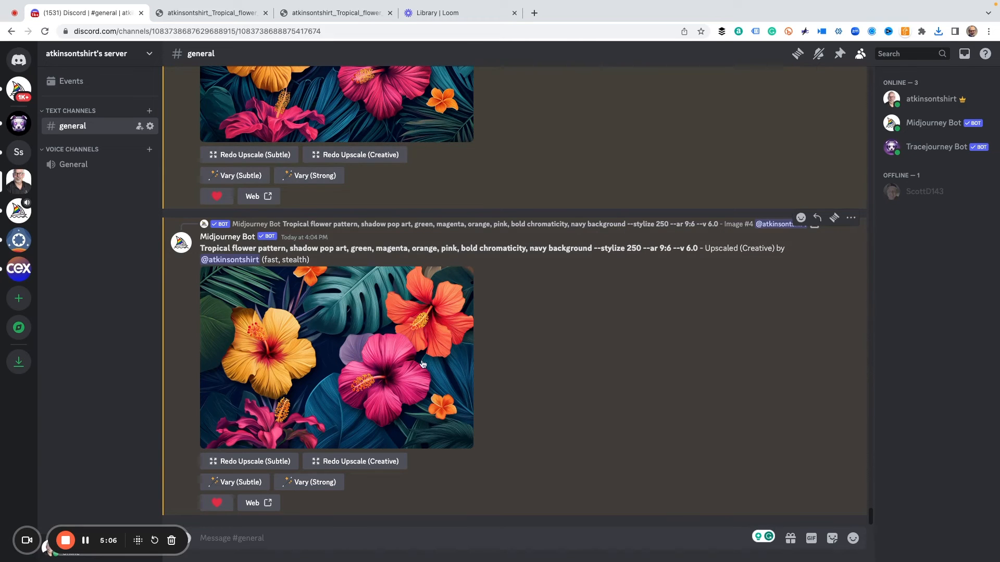
pyautogui.moveTo(323, 362)
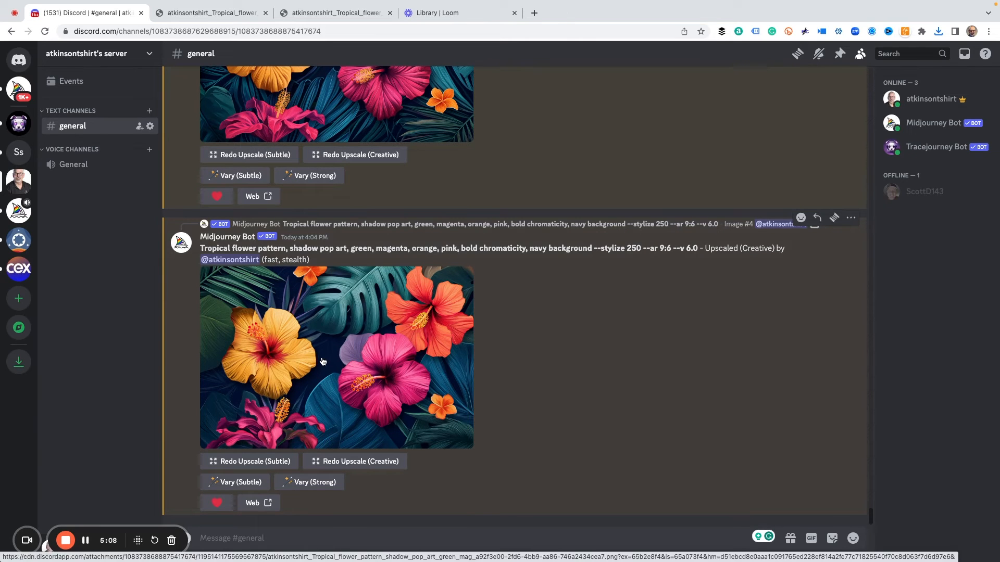
# Open the Creative upscale full-size in Chrome and flip between Creative and Subtle tabs.
pyautogui.click(323, 362)
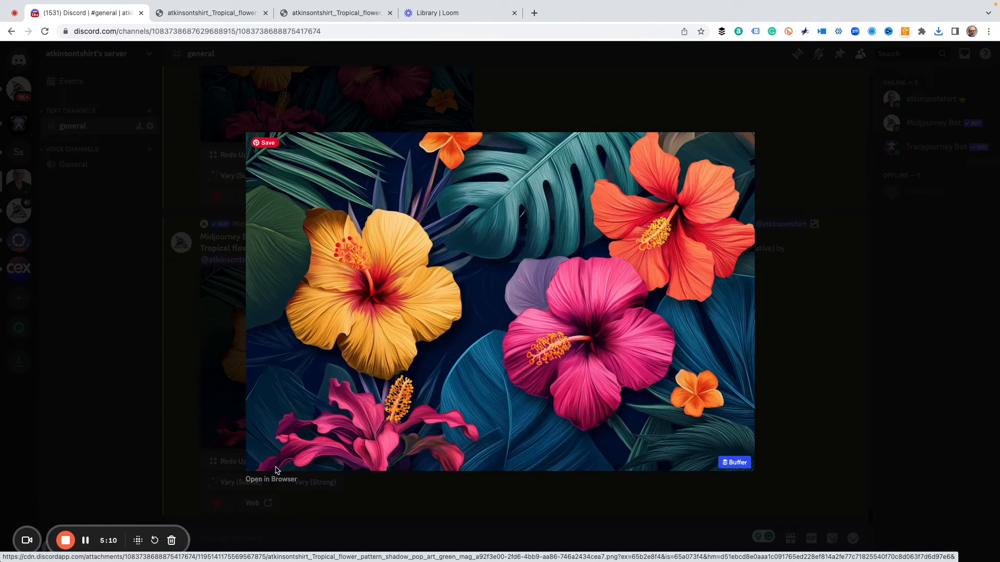
pyautogui.click(271, 479)
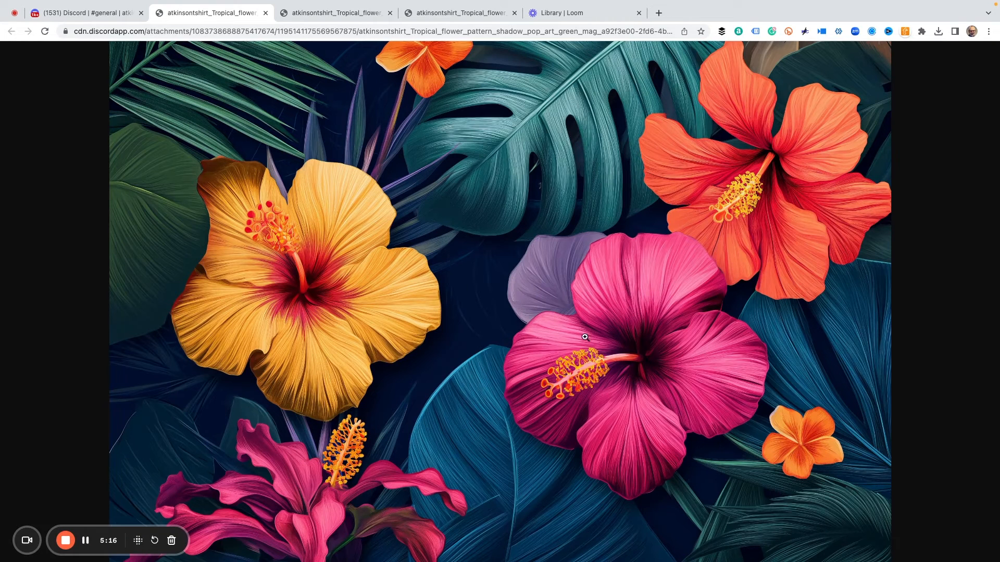
pyautogui.moveTo(425, 42)
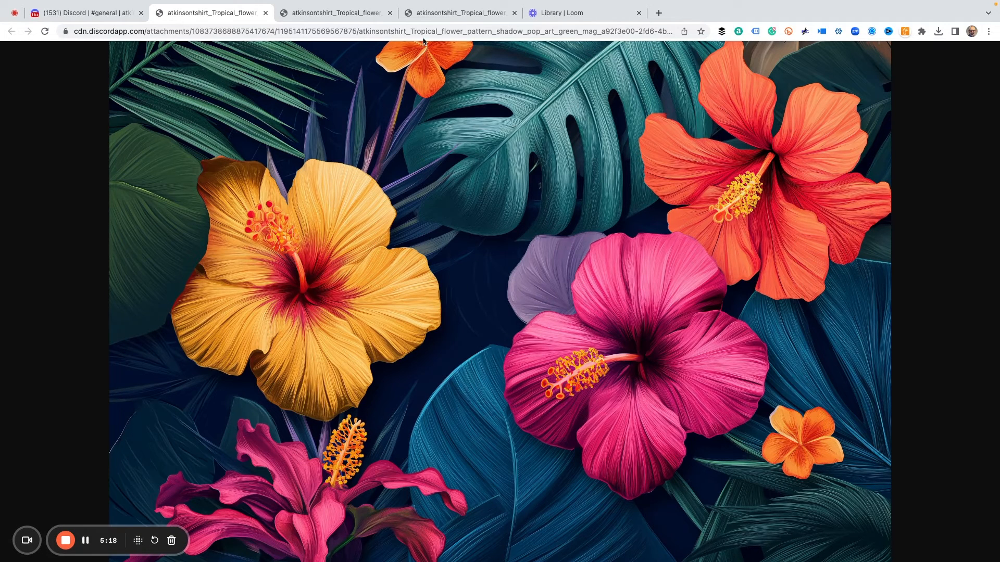
pyautogui.click(340, 13)
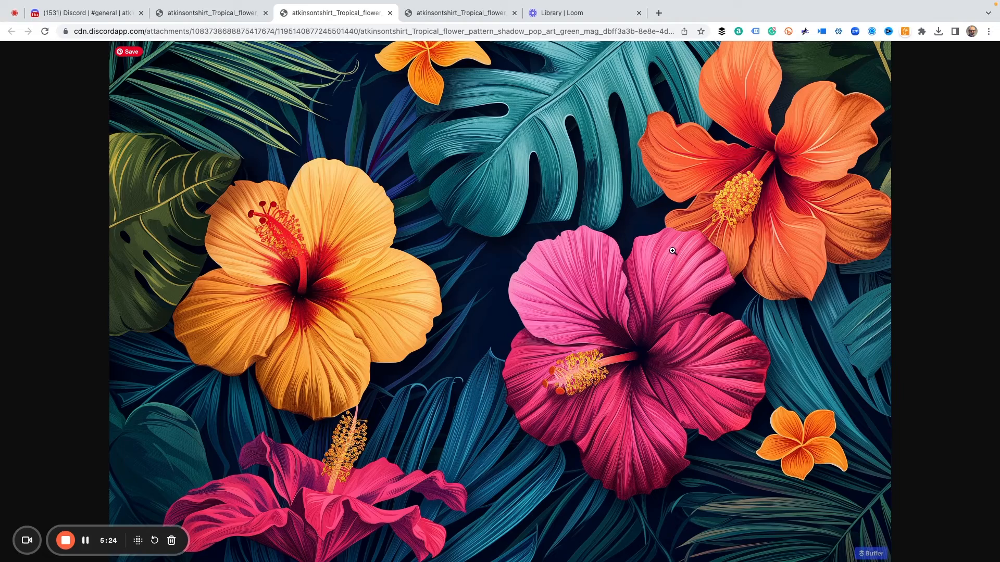
pyautogui.click(209, 13)
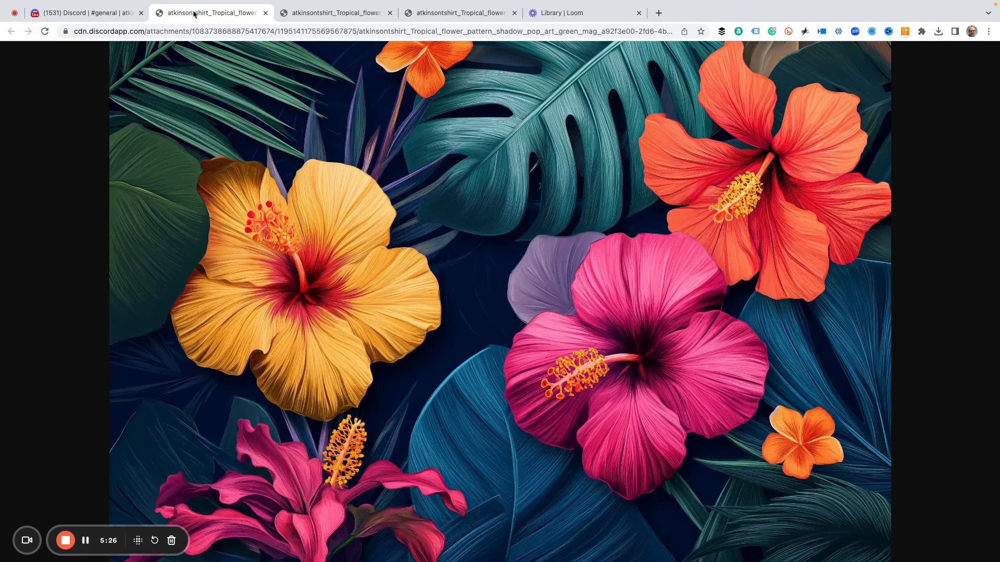
pyautogui.click(335, 12)
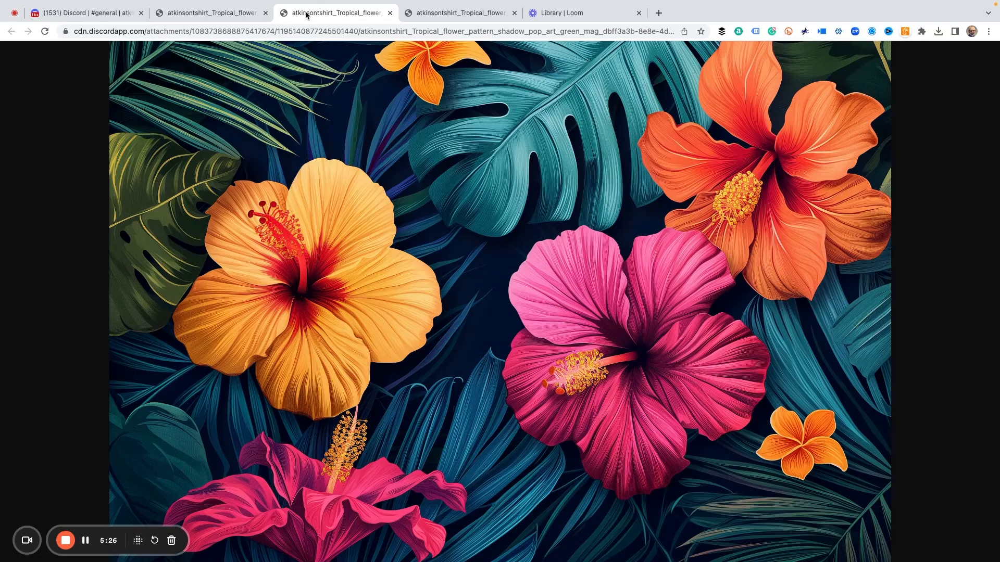
pyautogui.click(207, 13)
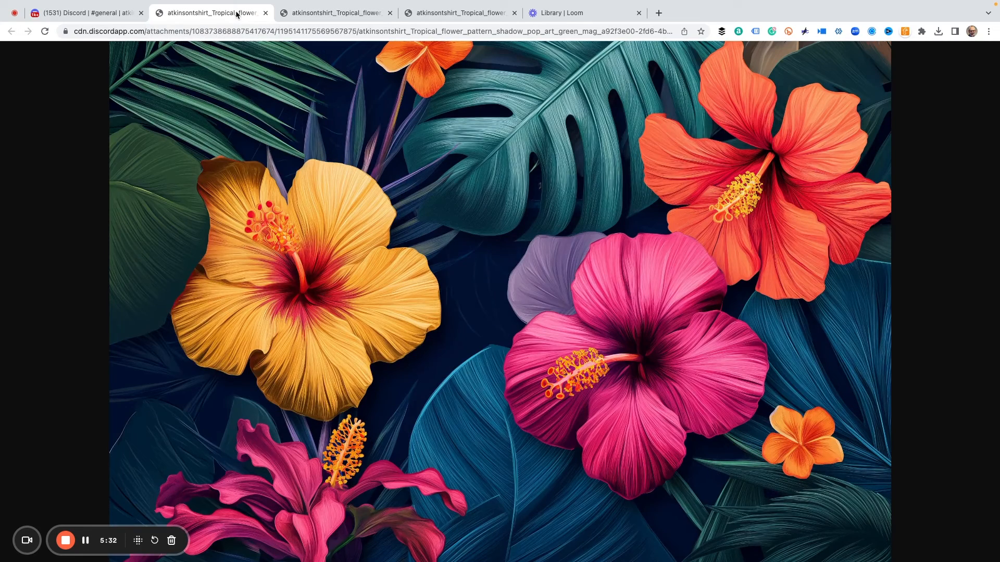
pyautogui.click(334, 13)
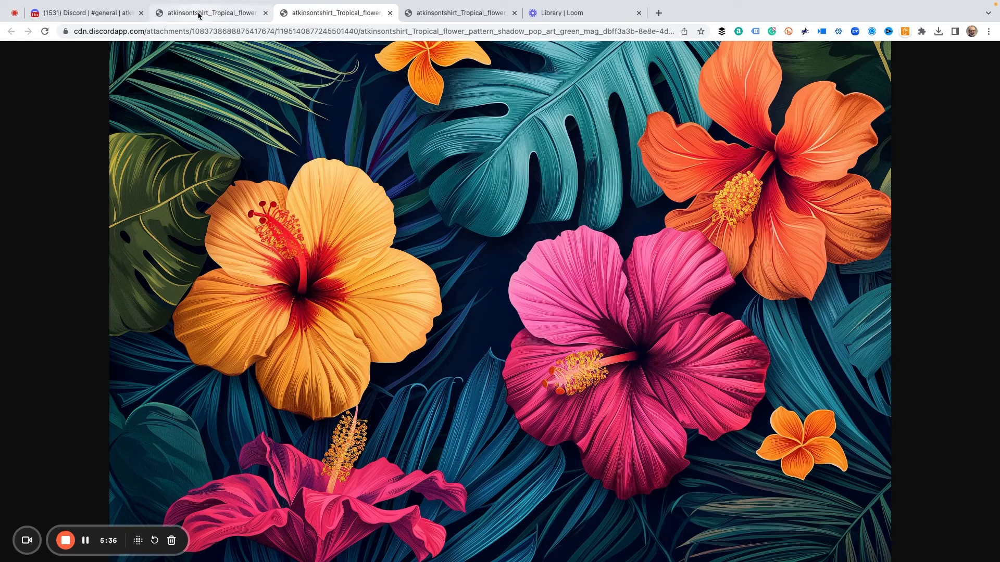
pyautogui.moveTo(198, 13)
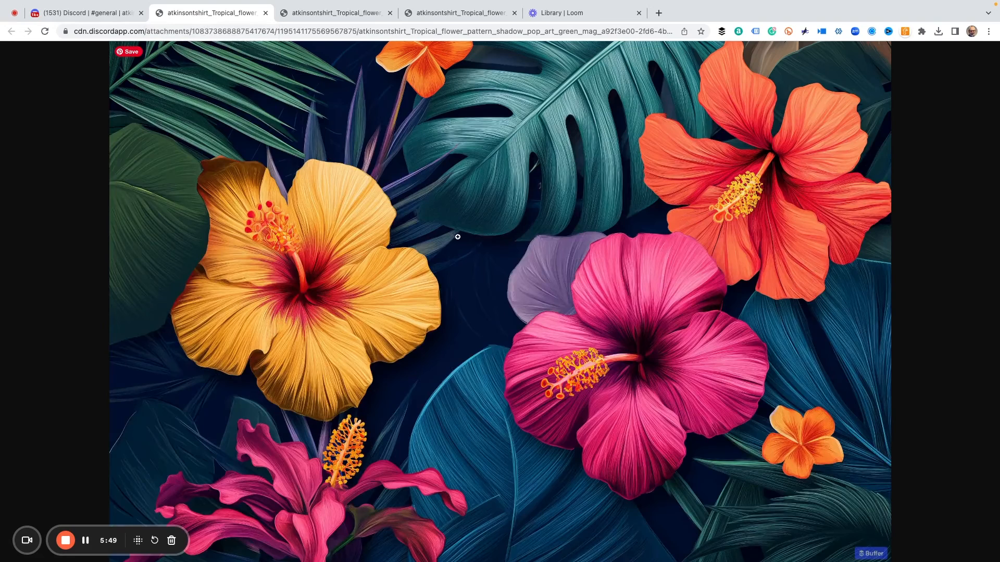
pyautogui.moveTo(465, 261)
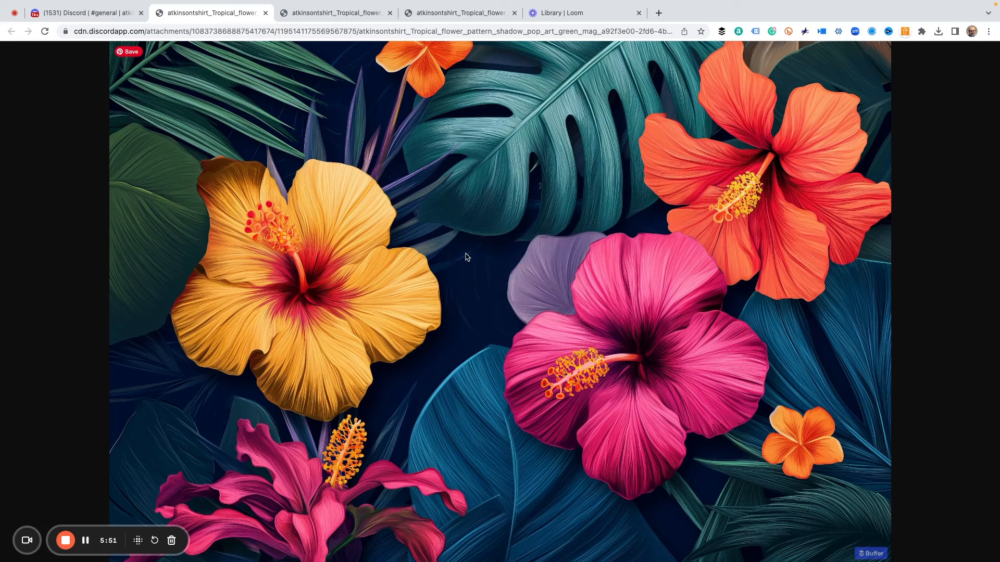